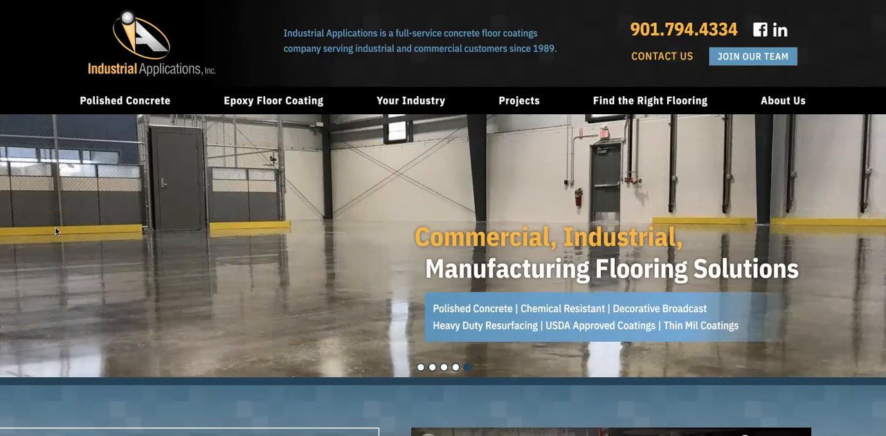
# Step: Scroll through the Memphis Coatings homepage content down to the footer
pyautogui.scroll(-3)
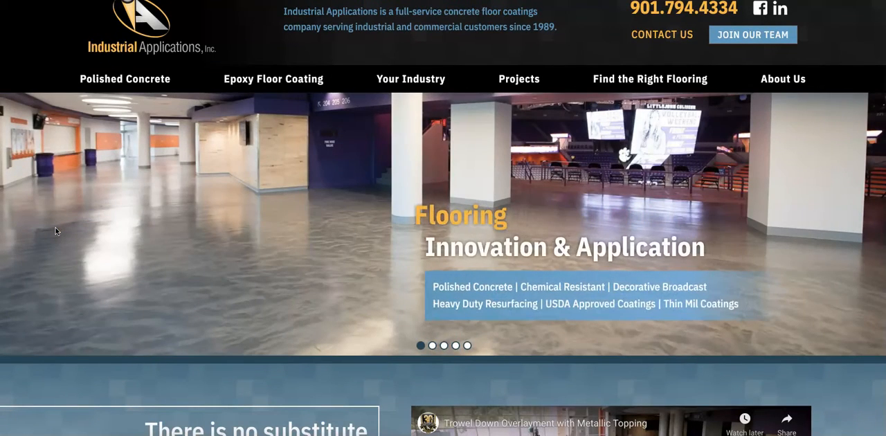
pyautogui.moveTo(340, 247)
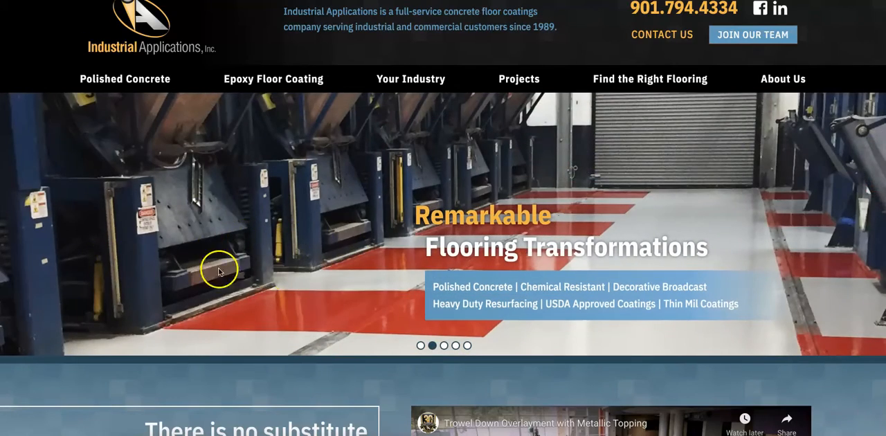
pyautogui.scroll(-3)
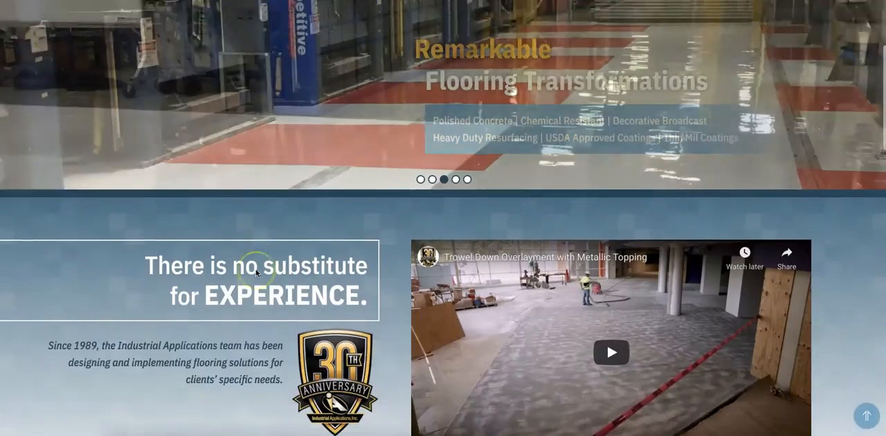
pyautogui.scroll(-3)
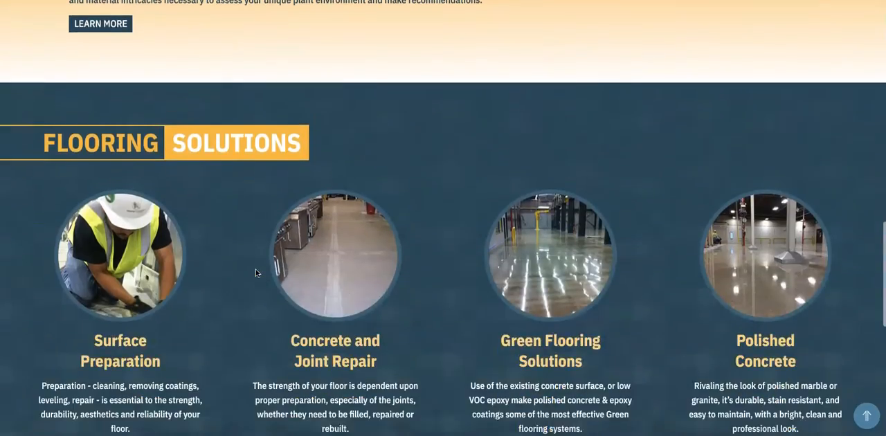
pyautogui.scroll(-3)
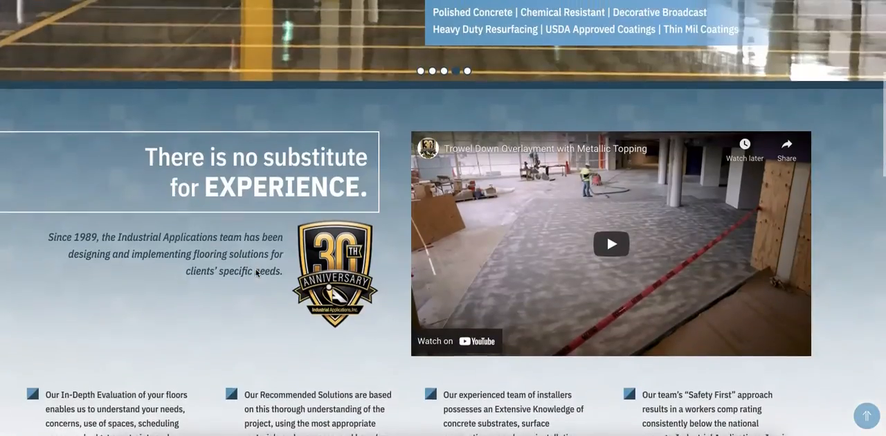
pyautogui.scroll(3)
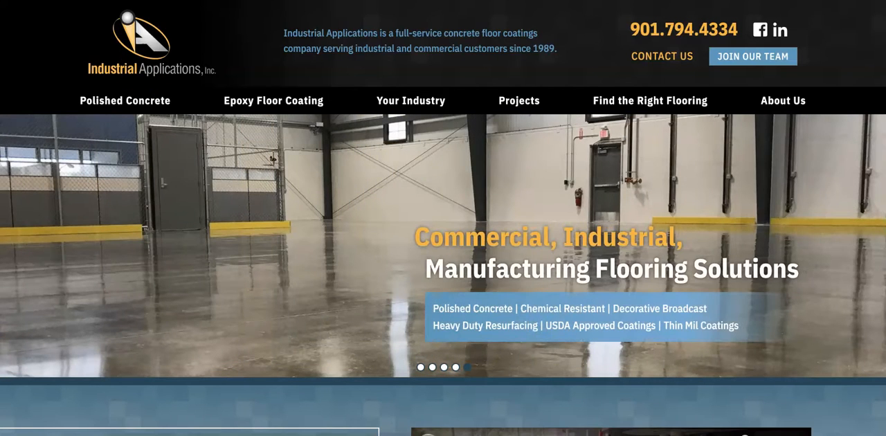
pyautogui.moveTo(28, 123)
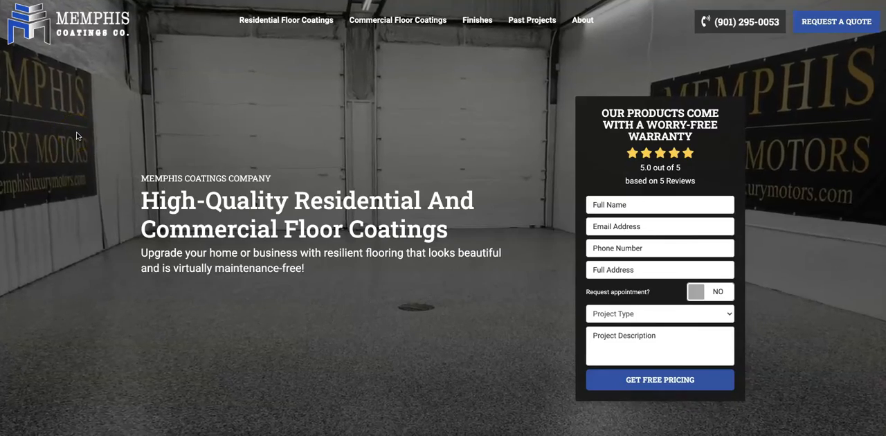
pyautogui.scroll(-3)
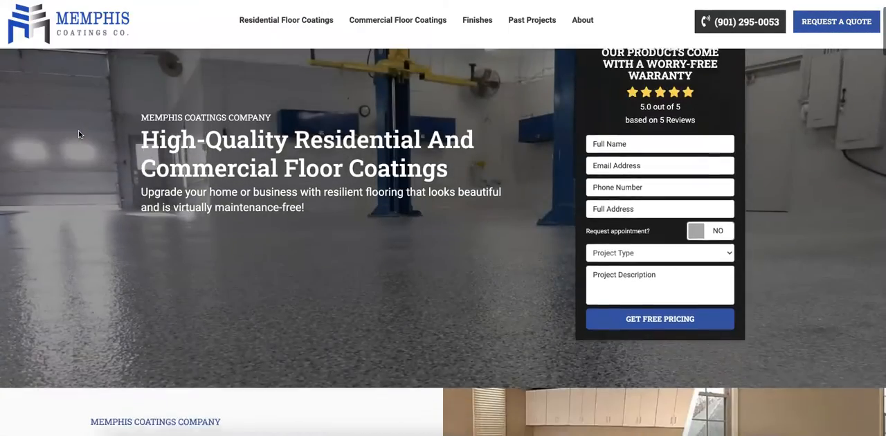
pyautogui.scroll(-3)
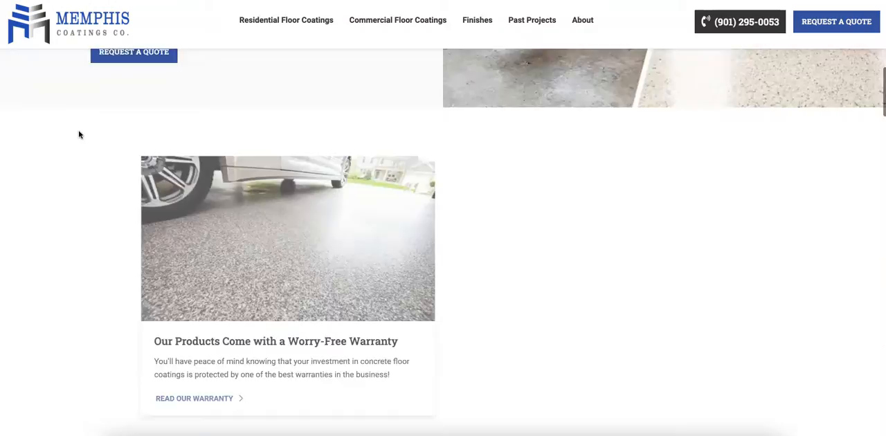
pyautogui.scroll(3)
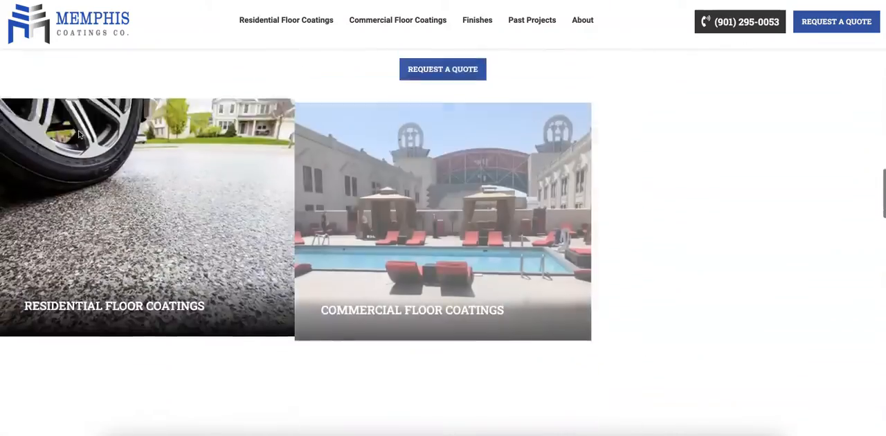
pyautogui.scroll(-3)
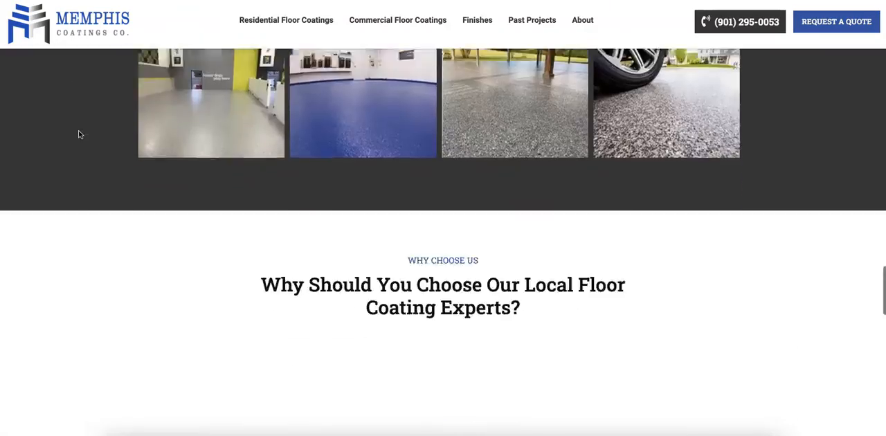
pyautogui.scroll(-3)
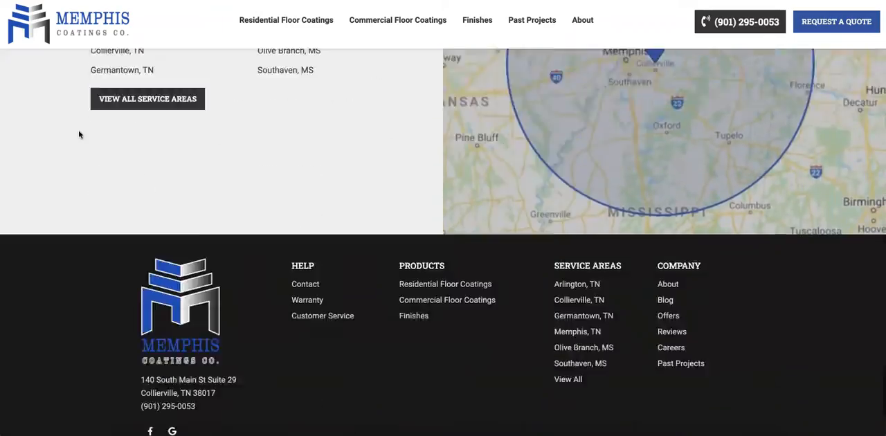
pyautogui.scroll(3)
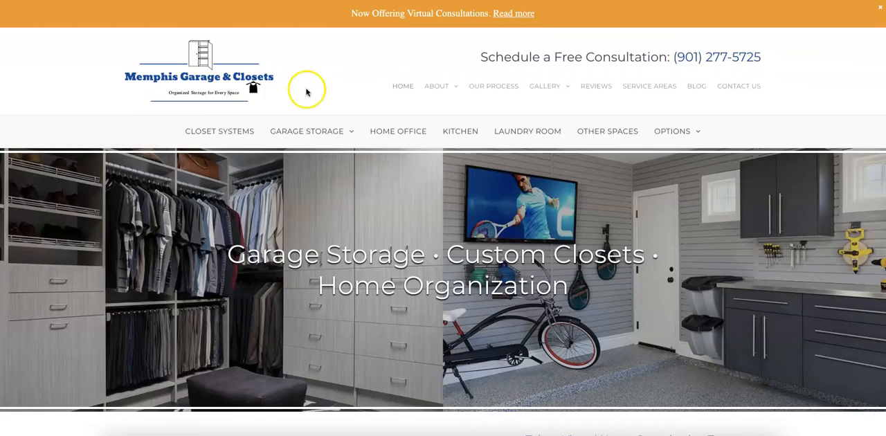
# Step: Scroll the Memphis Garage & Closets homepage sections down to its contact details
pyautogui.scroll(-3)
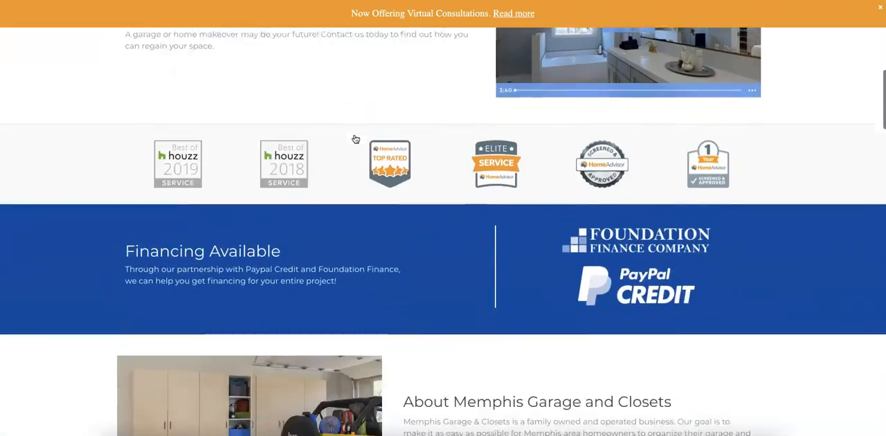
pyautogui.scroll(3)
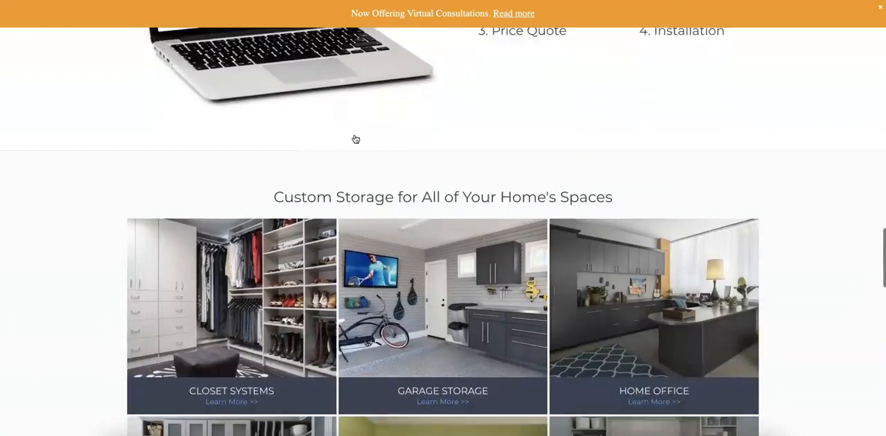
pyautogui.scroll(-3)
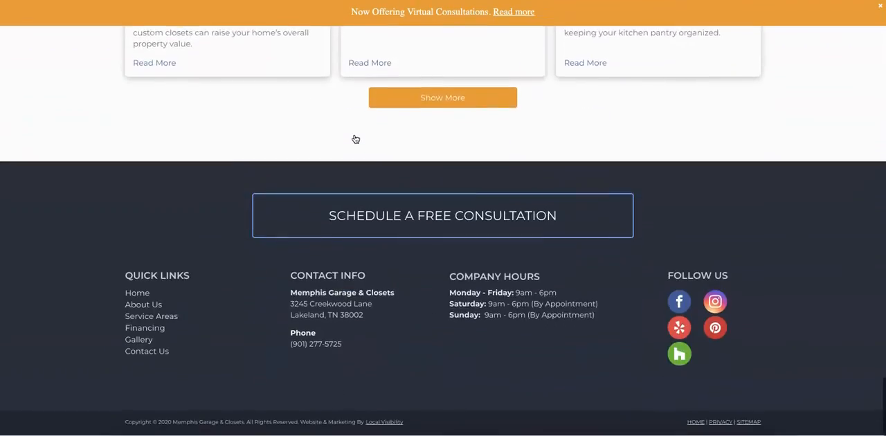
pyautogui.scroll(3)
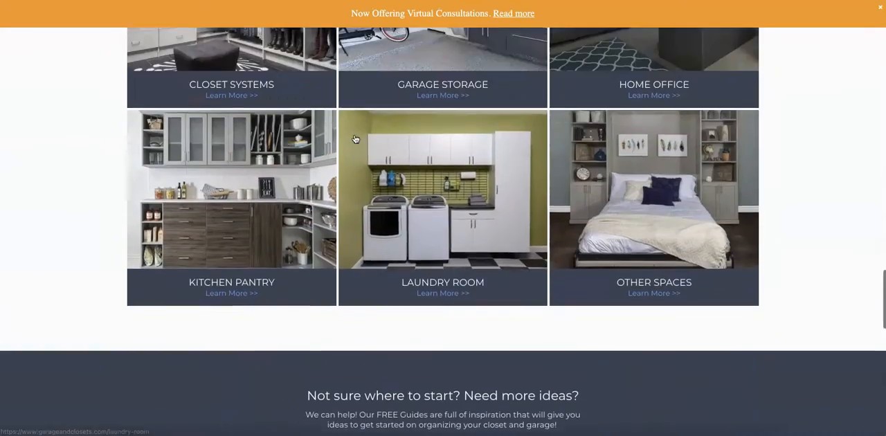
pyautogui.scroll(-3)
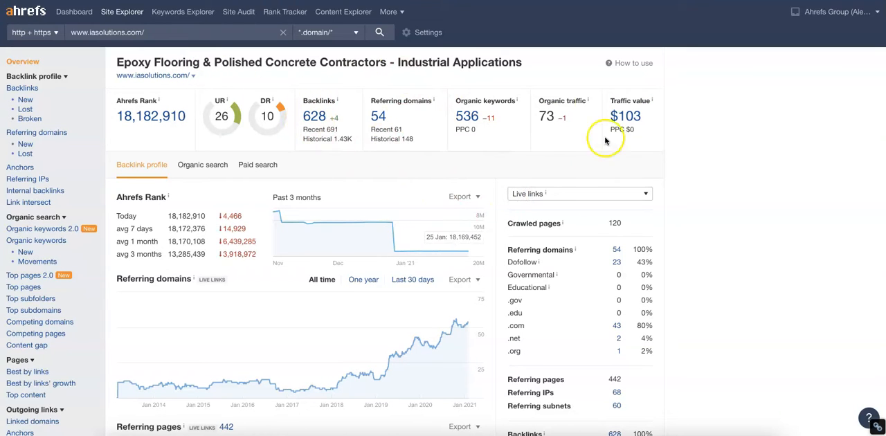
pyautogui.moveTo(467, 116)
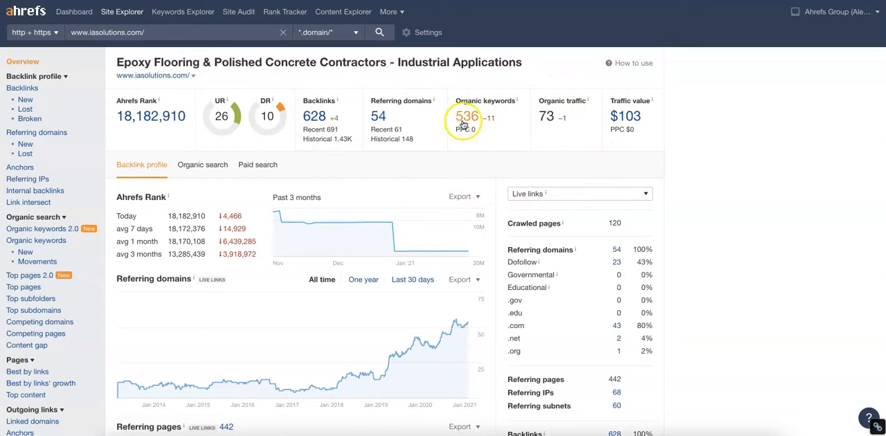
pyautogui.moveTo(557, 134)
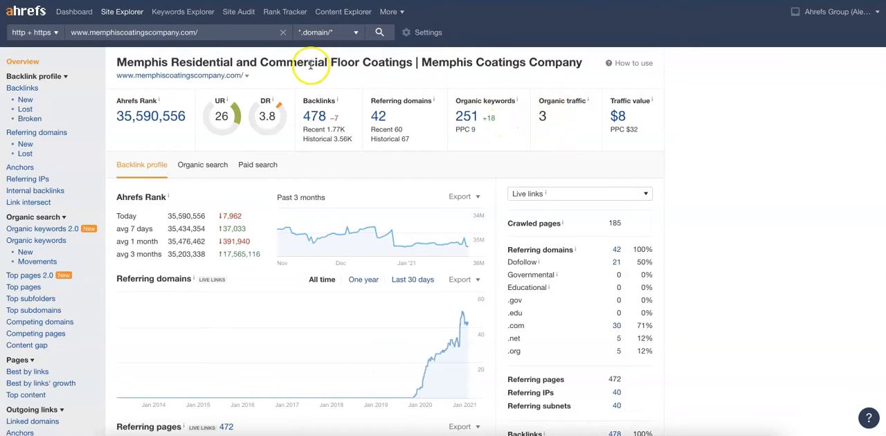
pyautogui.moveTo(464, 142)
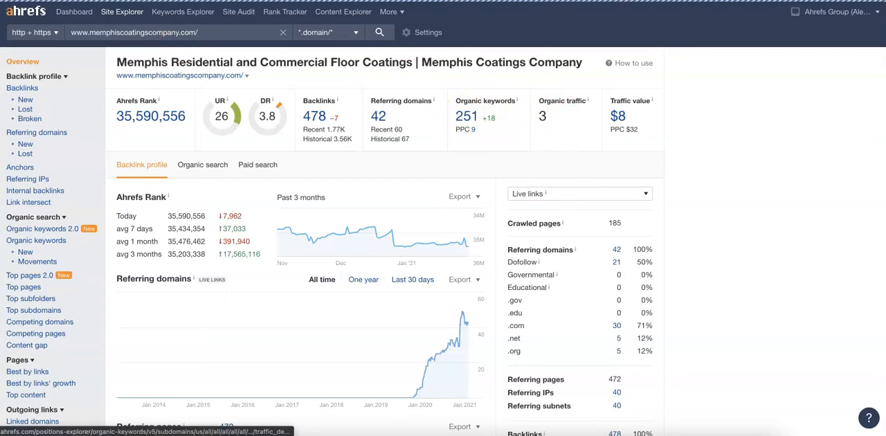
# Step: Open memphiscoatingscompany.com's organic keywords list, then move to another Ahrefs tab
pyautogui.click(36, 240)
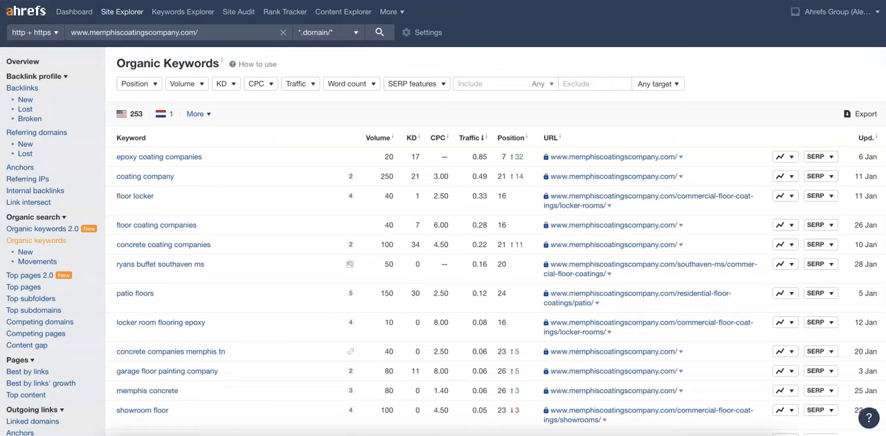
pyautogui.click(380, 32)
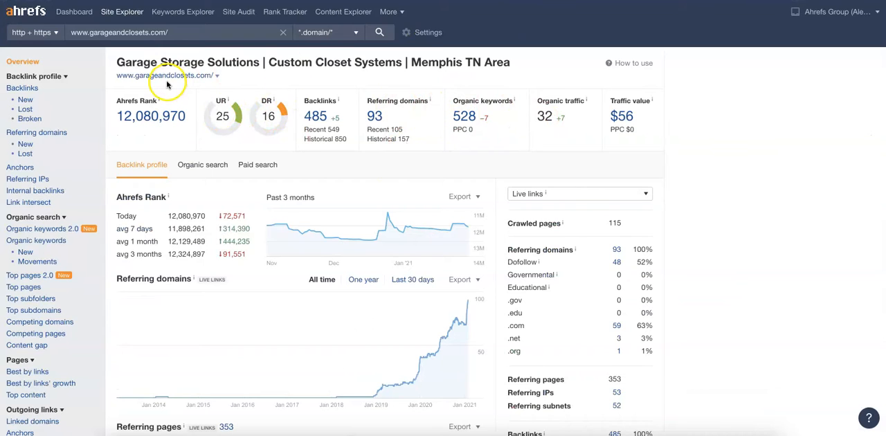
pyautogui.moveTo(504, 127)
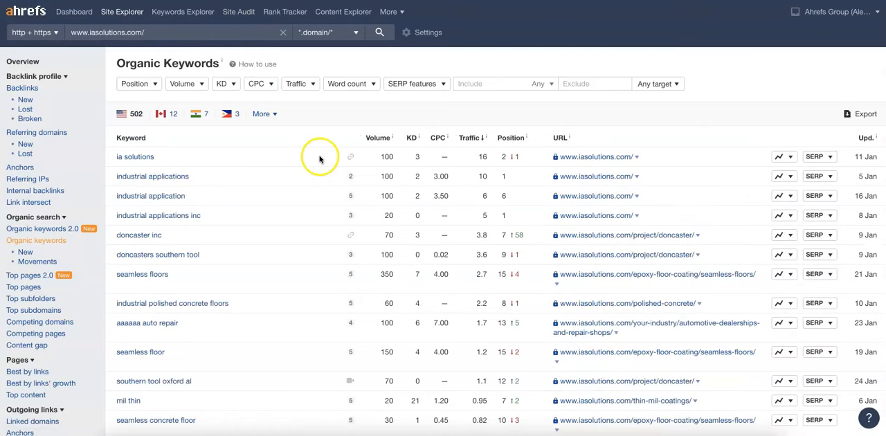
pyautogui.moveTo(307, 186)
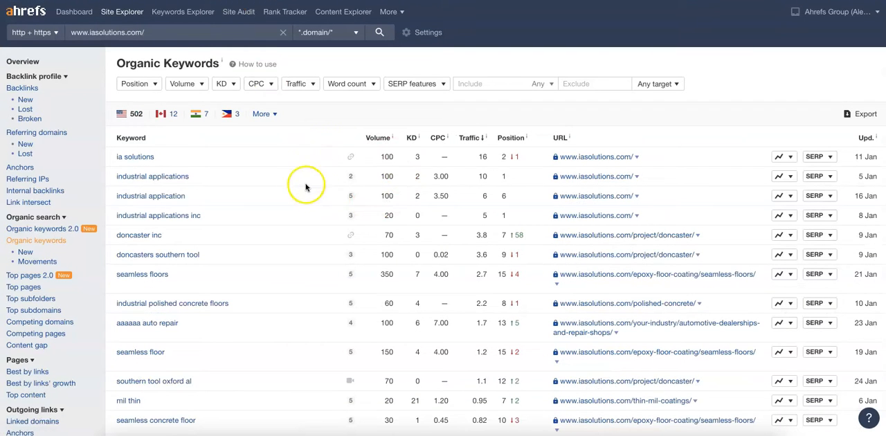
pyautogui.moveTo(239, 187)
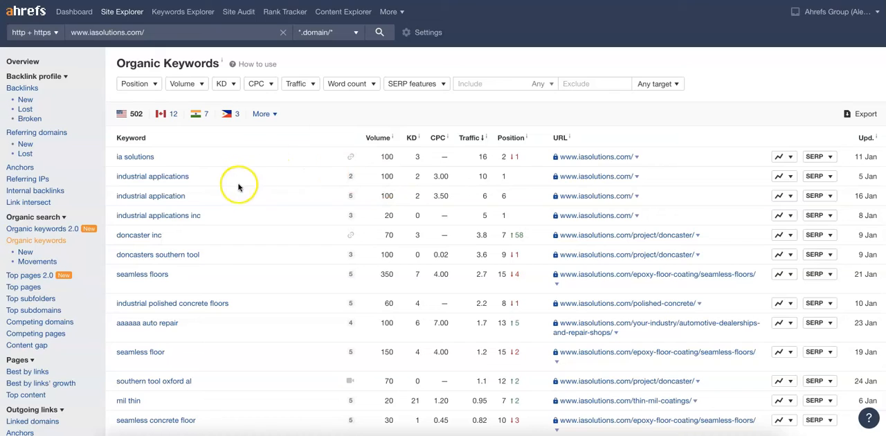
pyautogui.moveTo(392, 172)
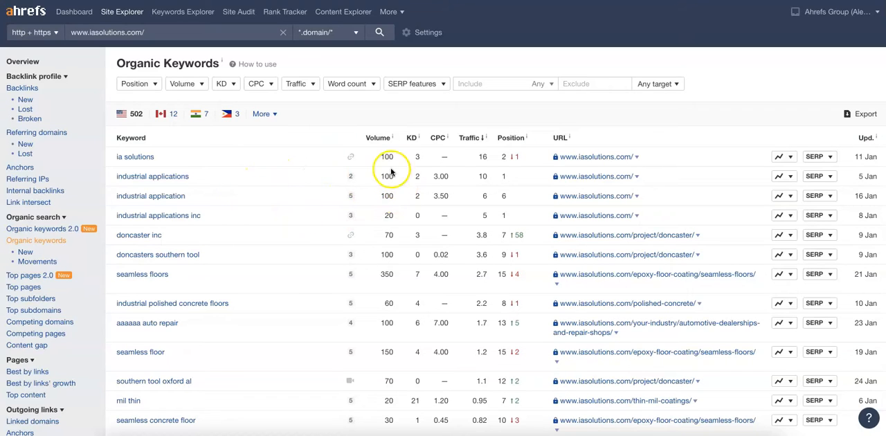
pyautogui.moveTo(387, 171)
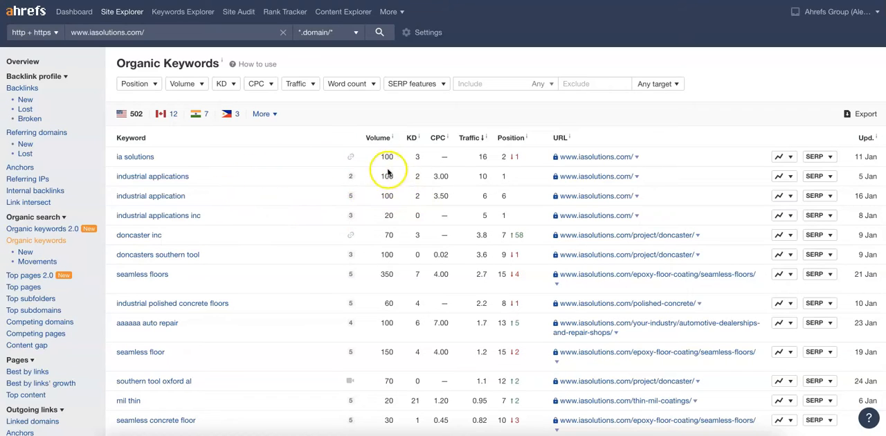
pyautogui.moveTo(388, 196)
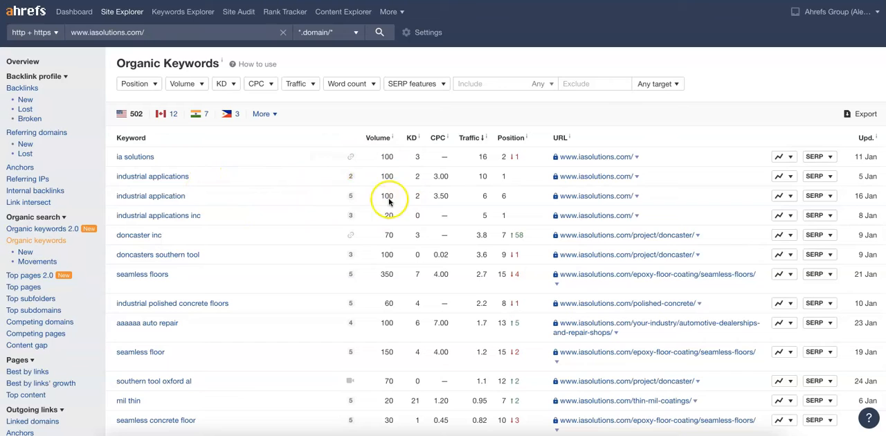
pyautogui.moveTo(368, 179)
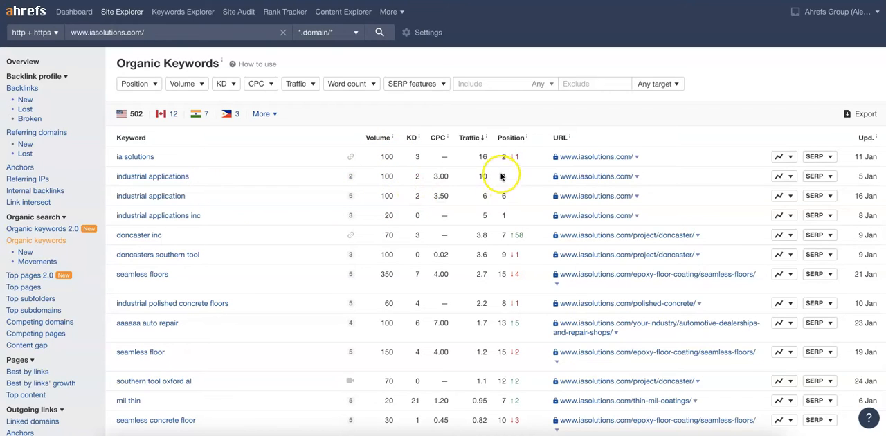
pyautogui.moveTo(463, 182)
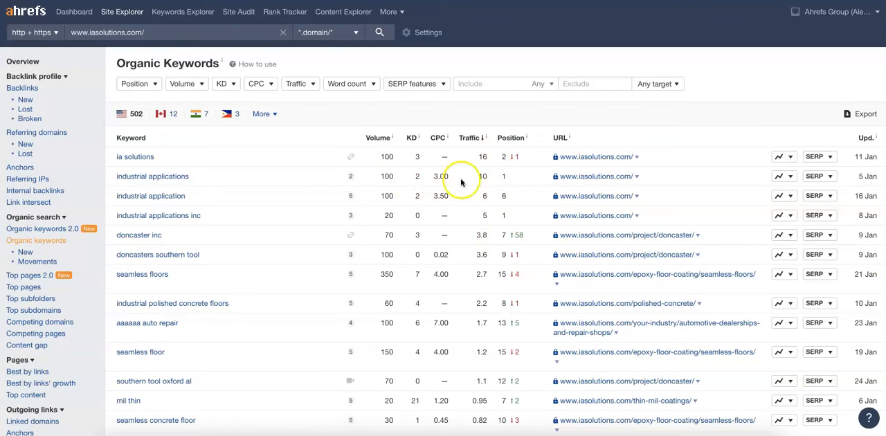
pyautogui.moveTo(434, 76)
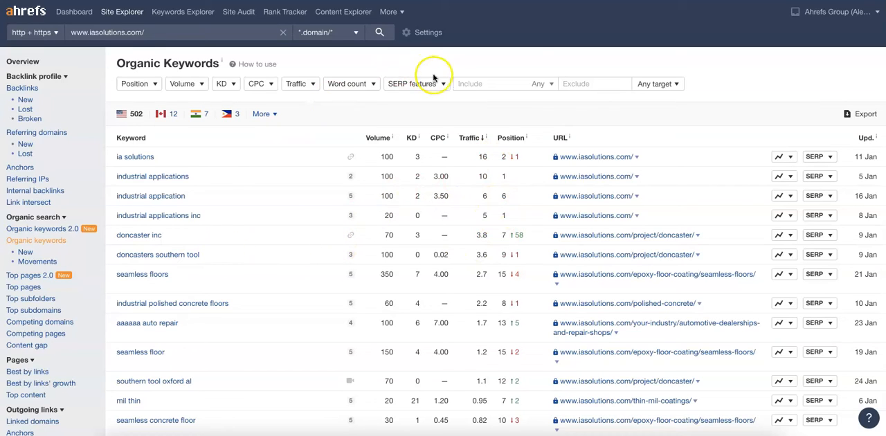
# Step: Enter 'memphis' as the keyword include term in the organic keywords report
pyautogui.write('memphisco')
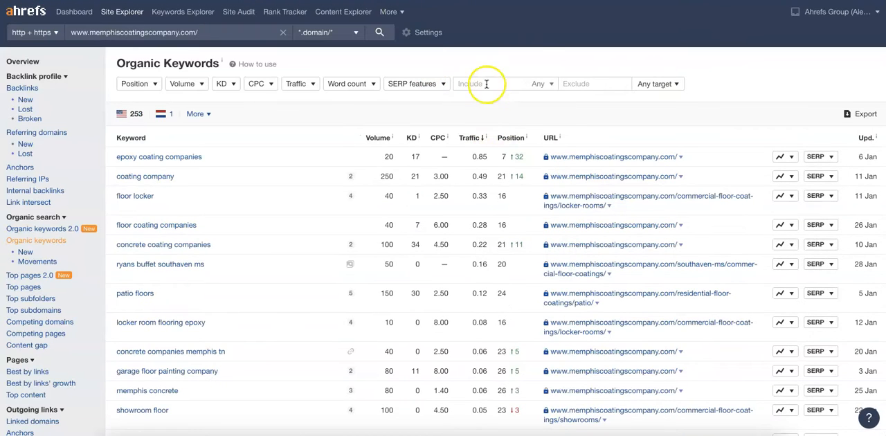
pyautogui.write('memphis')
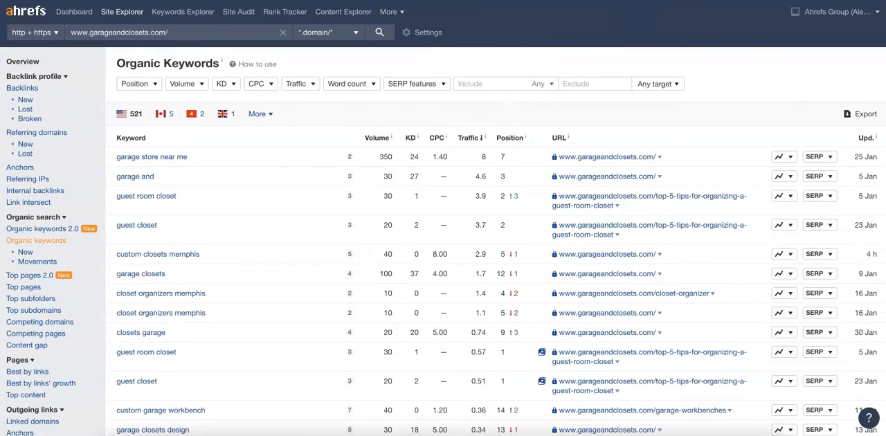
pyautogui.write('memphis')
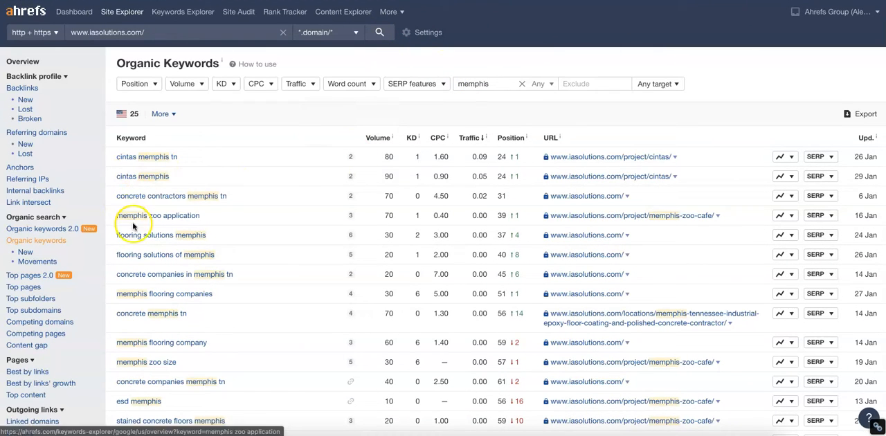
pyautogui.moveTo(381, 195)
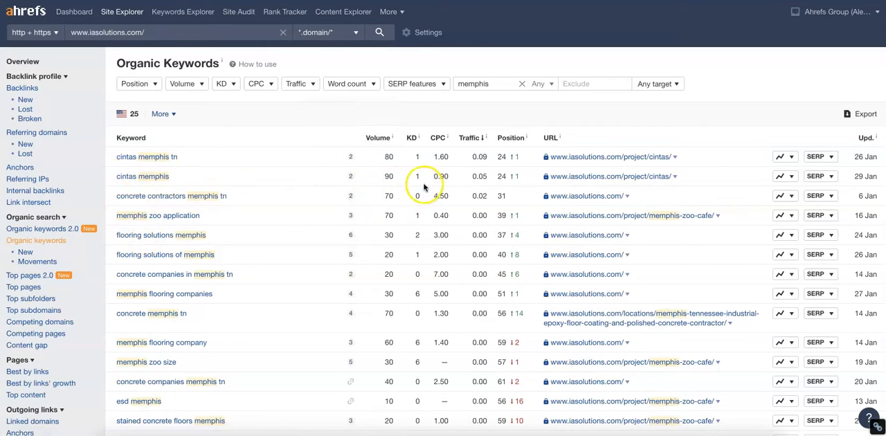
pyautogui.moveTo(497, 193)
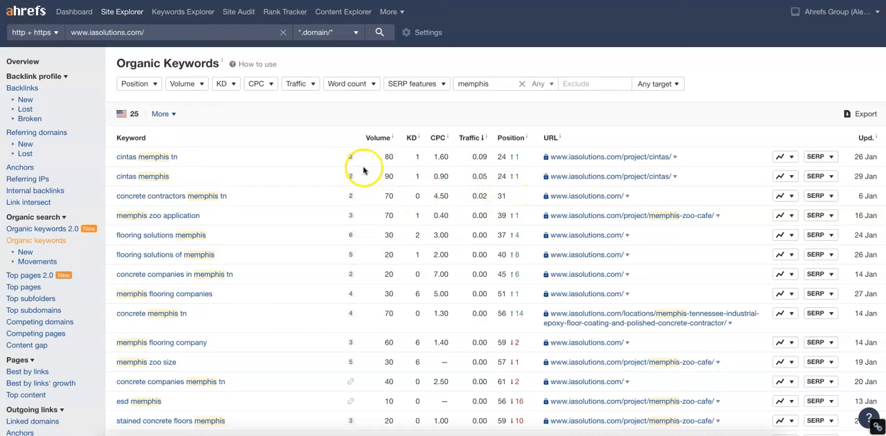
pyautogui.moveTo(512, 209)
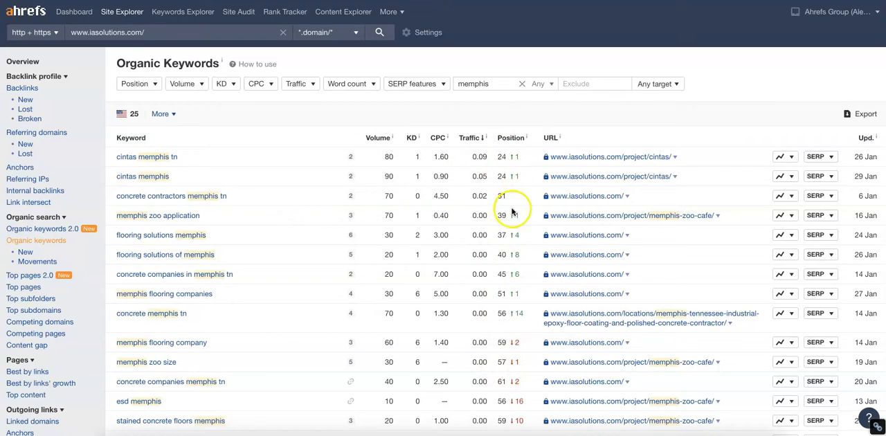
# Step: Scroll through the 25 Memphis keywords ranking for iasolutions.com
pyautogui.scroll(-3)
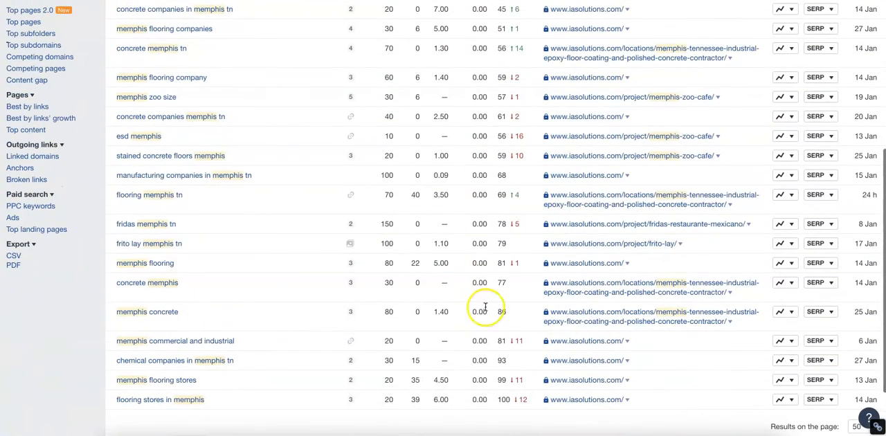
pyautogui.scroll(3)
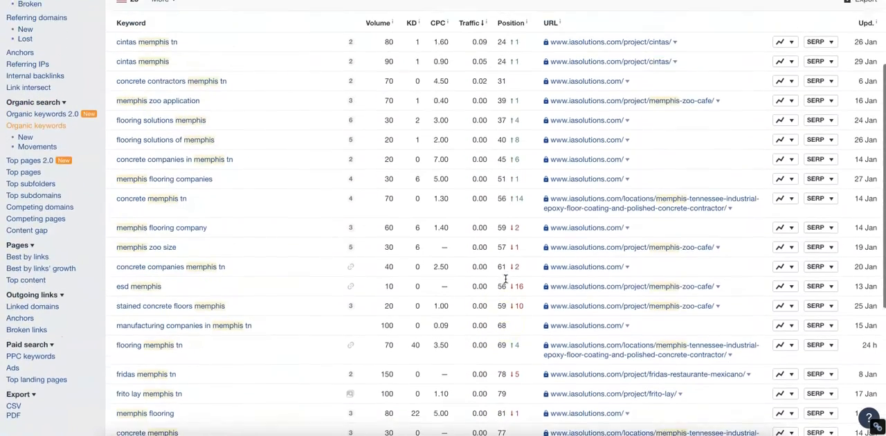
pyautogui.scroll(3)
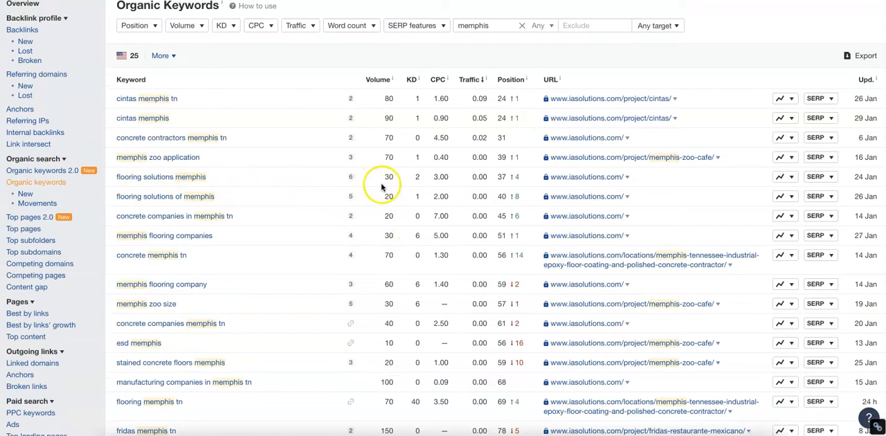
pyautogui.scroll(-3)
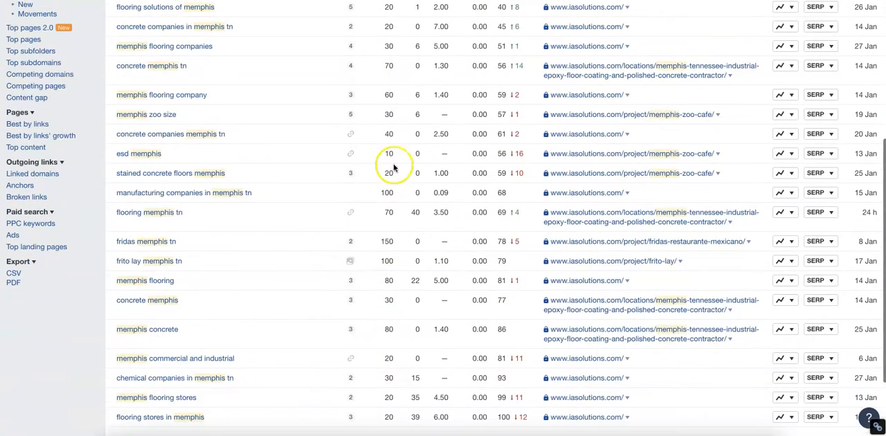
pyautogui.scroll(-3)
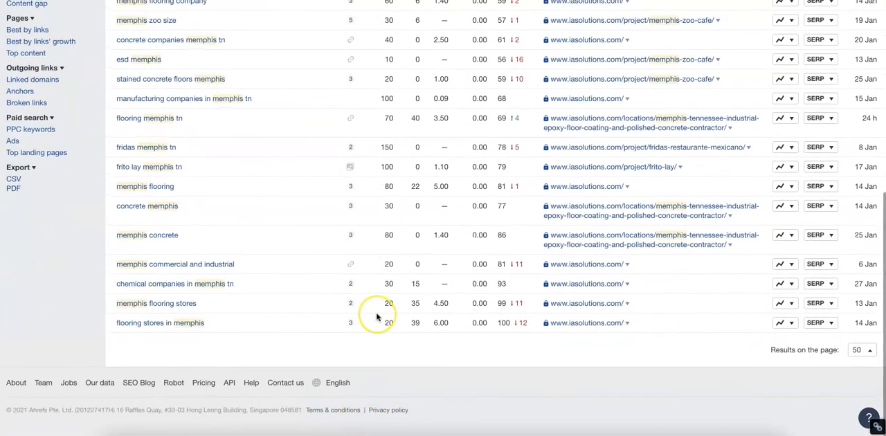
pyautogui.scroll(3)
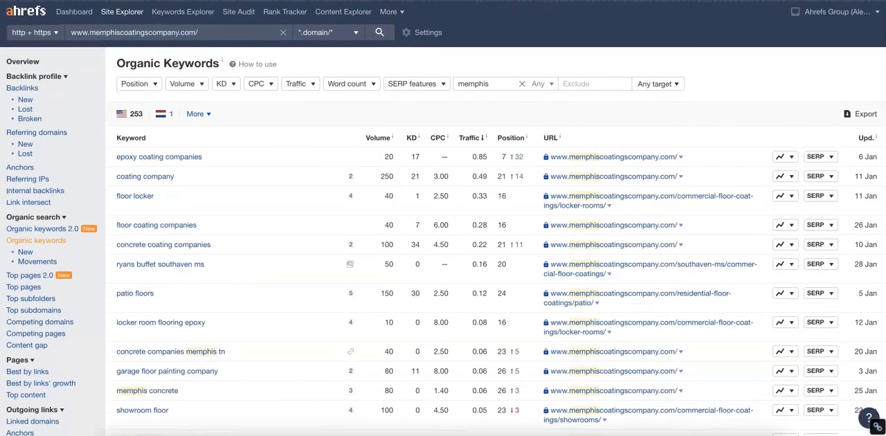
# Step: Scroll down memphiscoatingscompany.com's 253 Memphis-filtered organic keywords
pyautogui.scroll(-3)
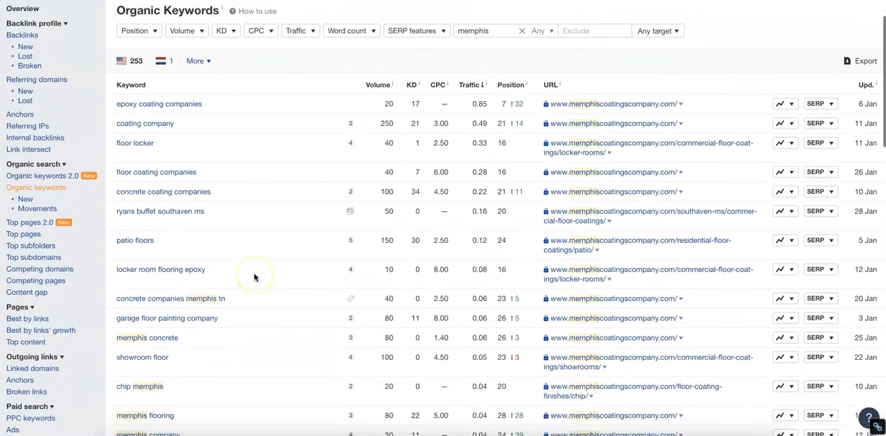
pyautogui.scroll(-3)
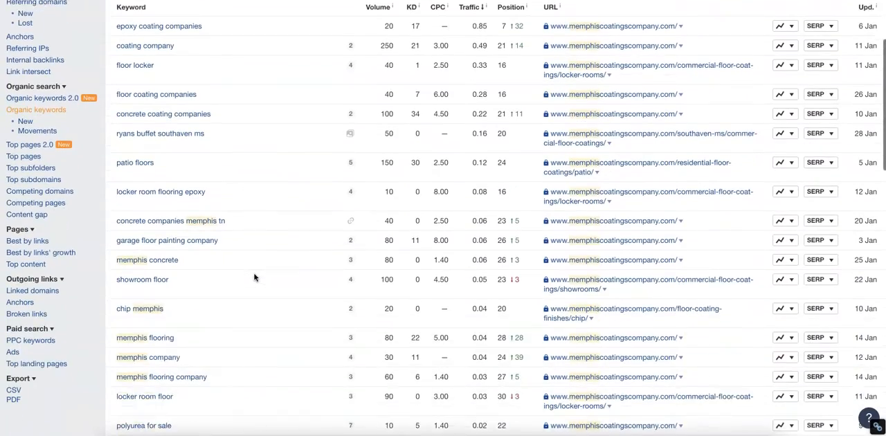
pyautogui.scroll(-3)
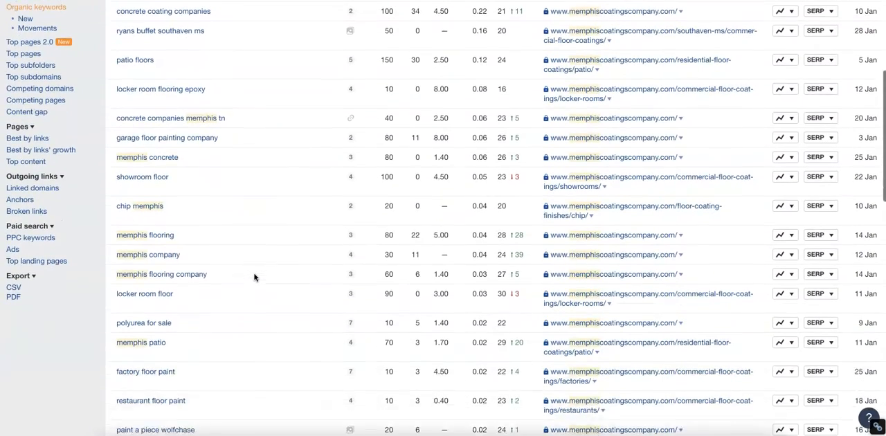
pyautogui.scroll(-3)
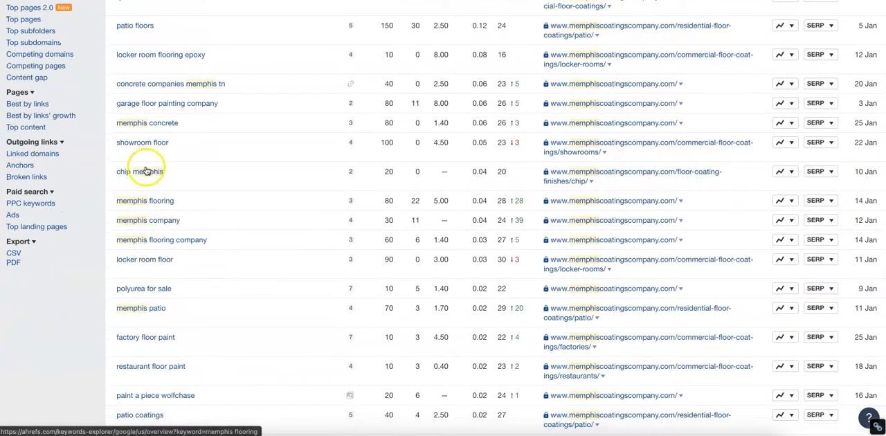
pyautogui.scroll(-3)
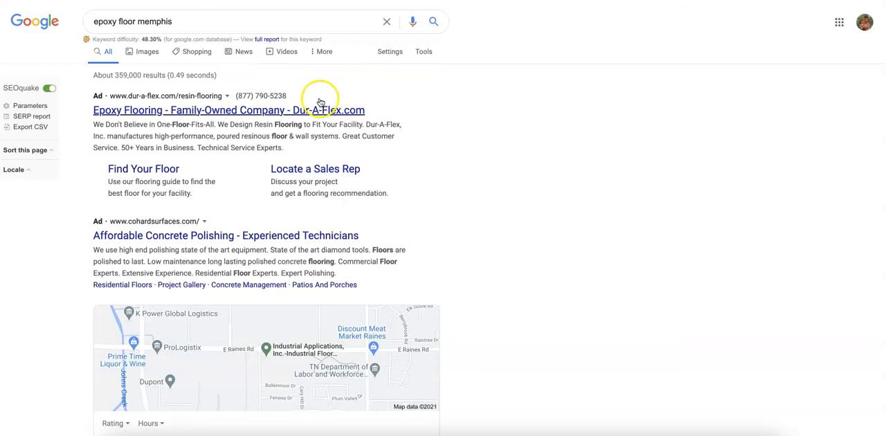
# Step: Scroll the 'epoxy floor memphis' results down to the local map pack listings
pyautogui.scroll(-3)
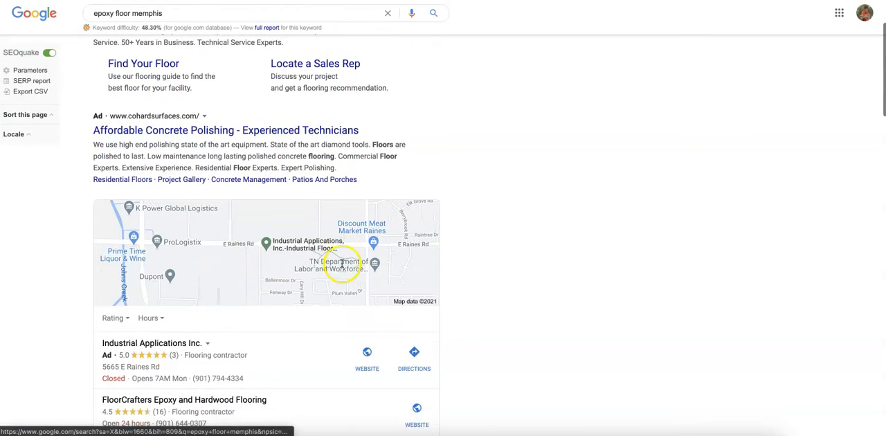
pyautogui.scroll(-3)
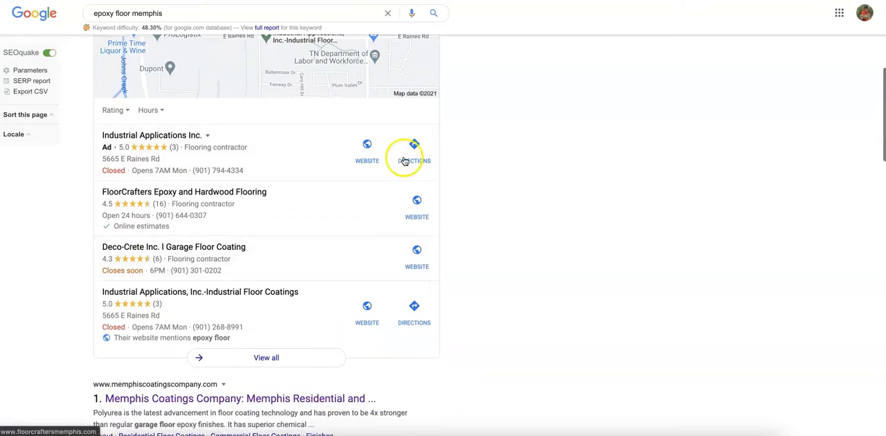
pyautogui.moveTo(404, 303)
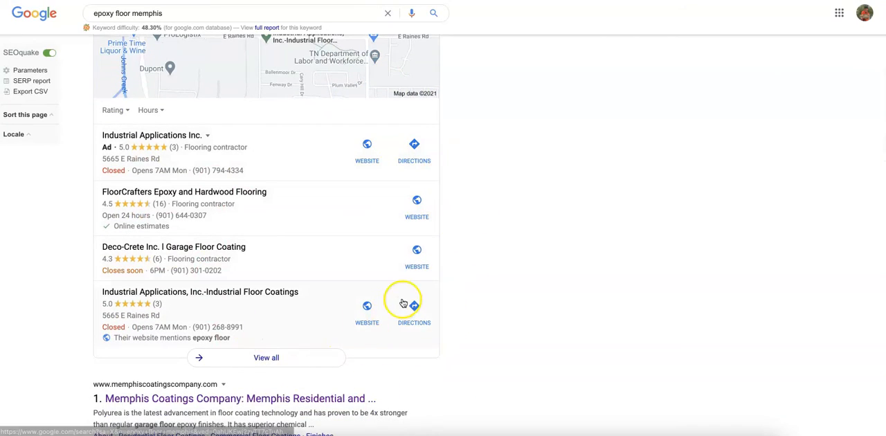
pyautogui.moveTo(149, 161)
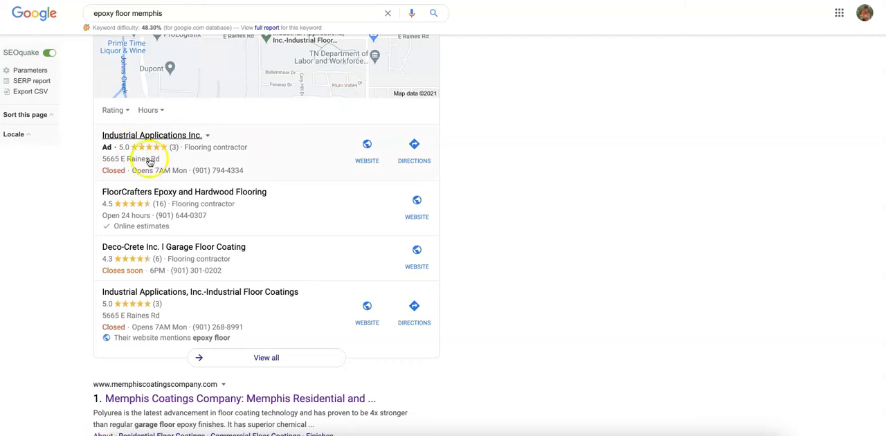
pyautogui.moveTo(476, 173)
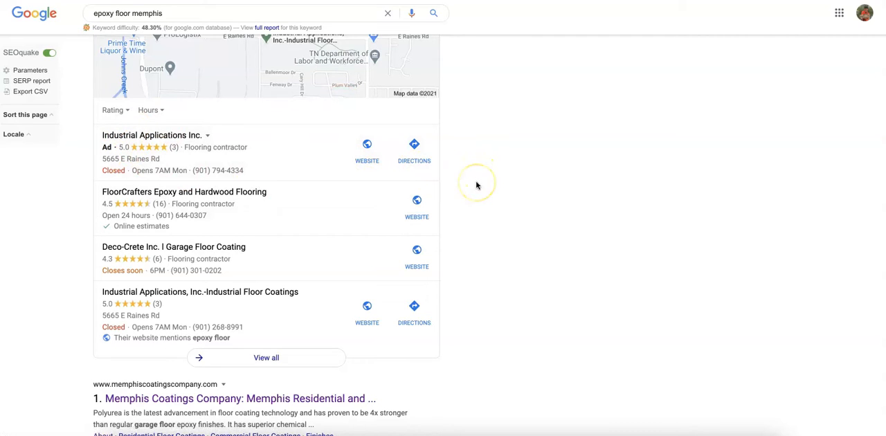
pyautogui.moveTo(477, 185)
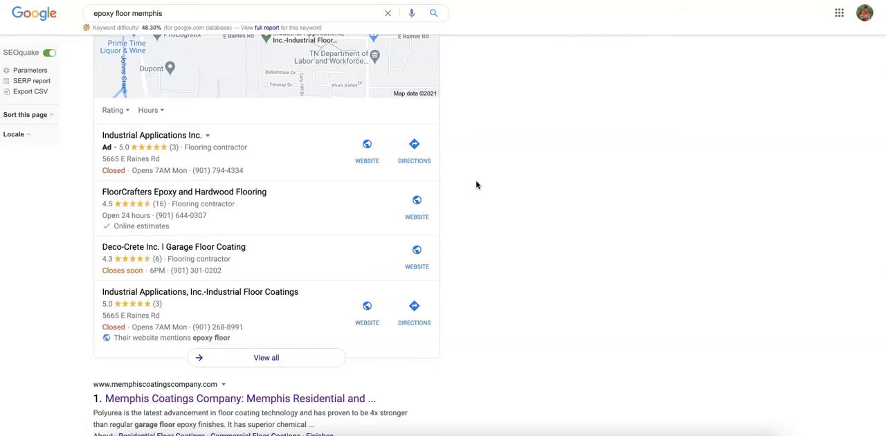
pyautogui.moveTo(477, 187)
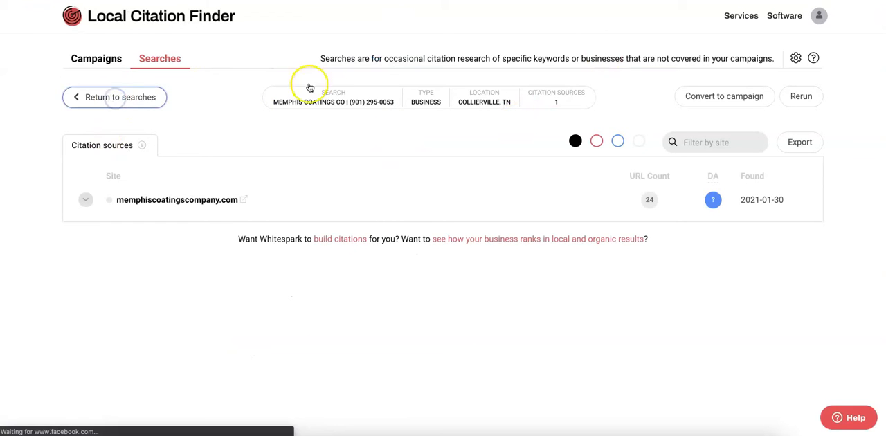
# Step: Return to the saved searches list showing Memphis Coatings Co's 1 citation
pyautogui.click(114, 97)
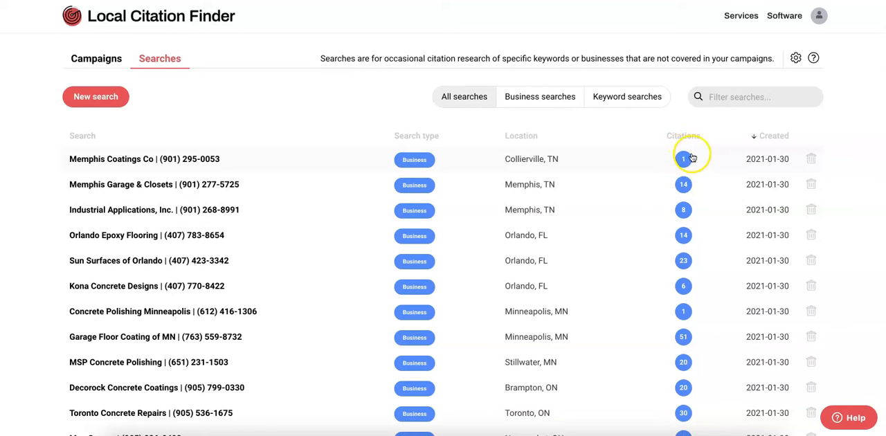
pyautogui.moveTo(683, 147)
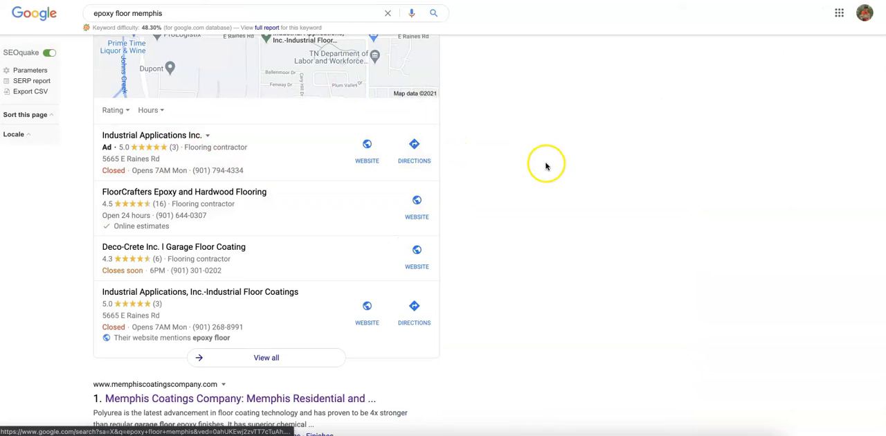
pyautogui.moveTo(533, 179)
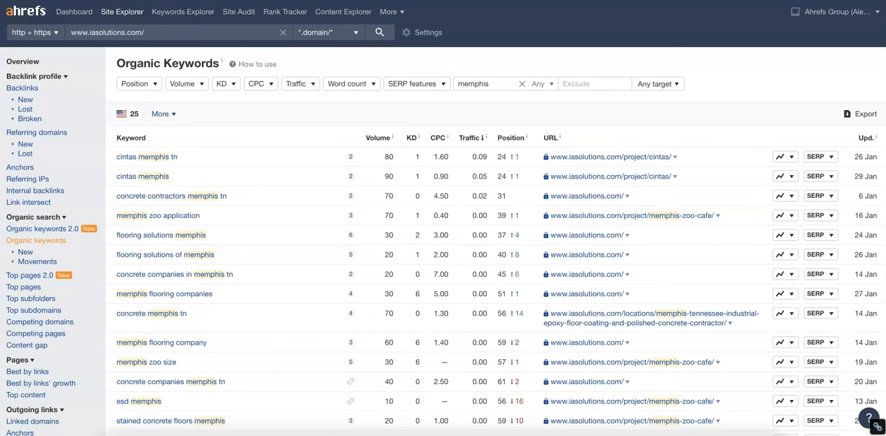
# Step: View Memphis keywords for both competitors, clear the filter, and show iasolutions.com's overview
pyautogui.click(523, 83)
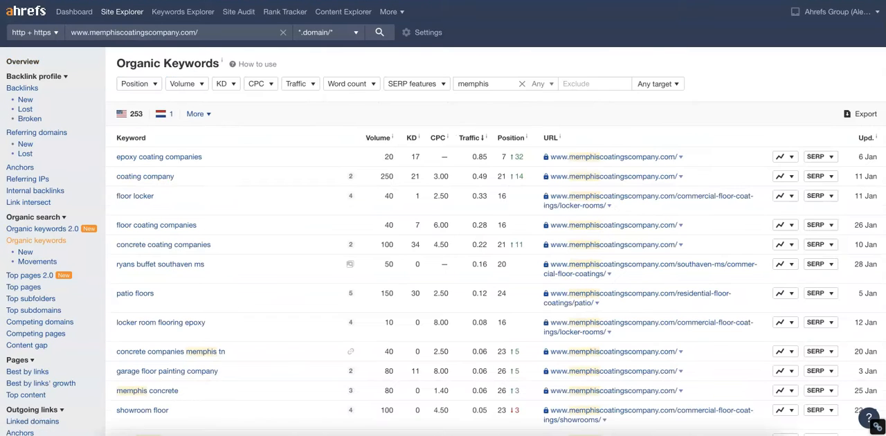
pyautogui.click(522, 84)
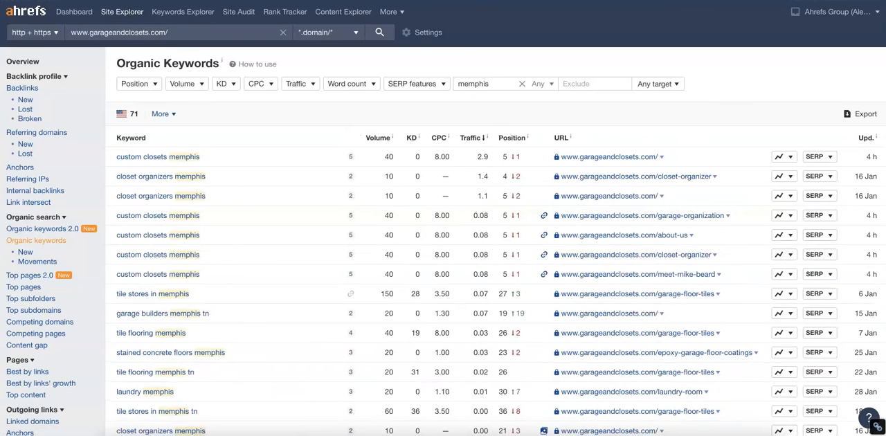
pyautogui.click(521, 83)
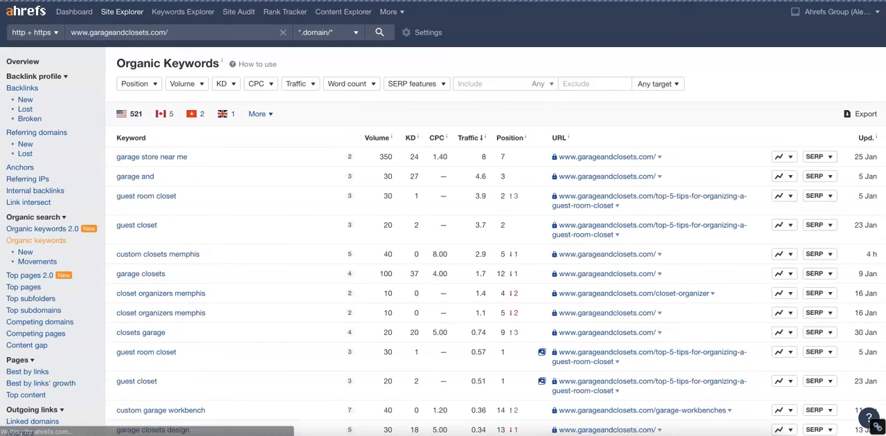
pyautogui.click(23, 62)
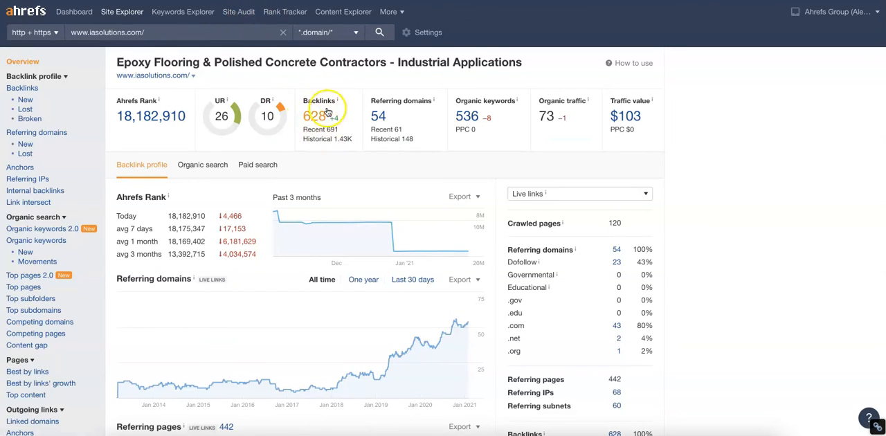
# Step: Scroll through backlinks for garageandclosets.com (473) and memphiscoatingscompany.com (477)
pyautogui.click(379, 32)
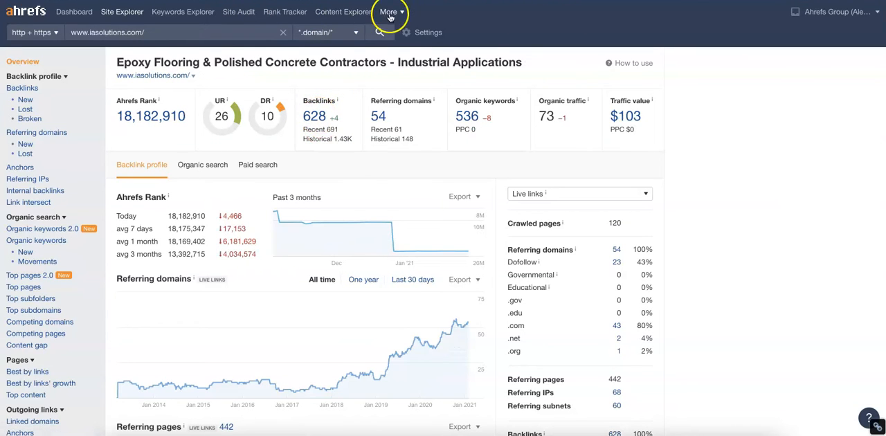
pyautogui.click(379, 32)
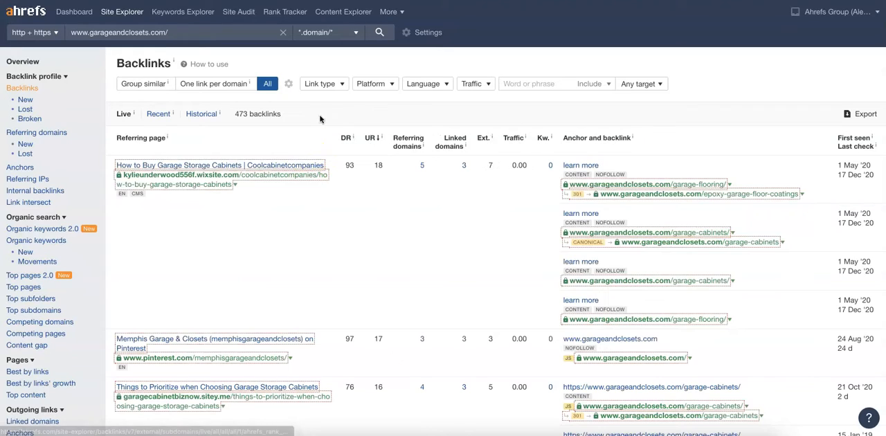
pyautogui.scroll(-3)
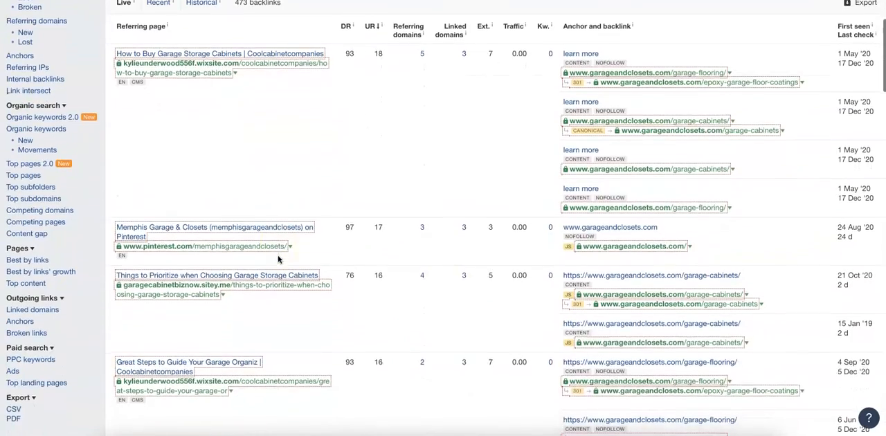
pyautogui.scroll(-3)
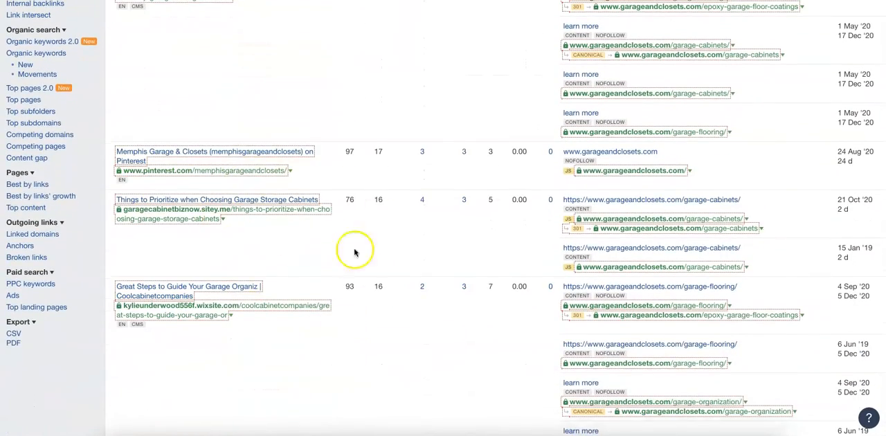
pyautogui.scroll(-3)
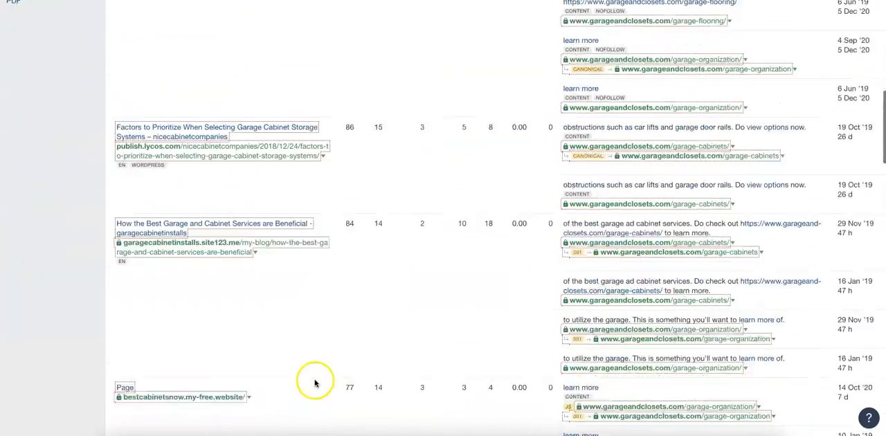
pyautogui.scroll(-3)
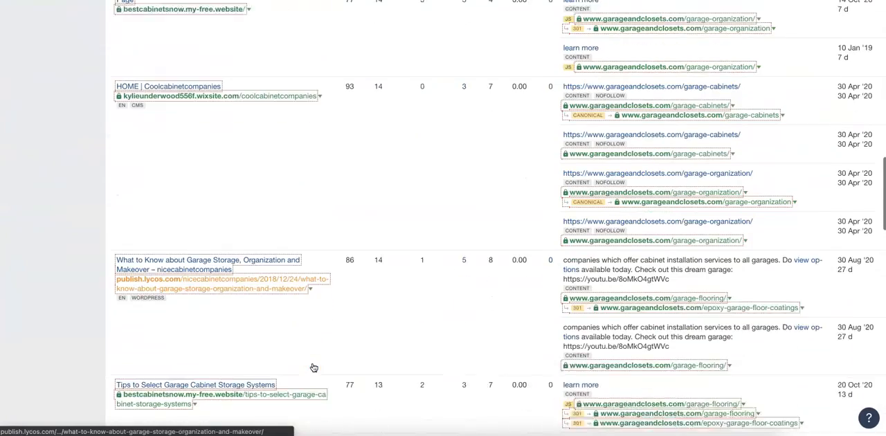
pyautogui.scroll(-3)
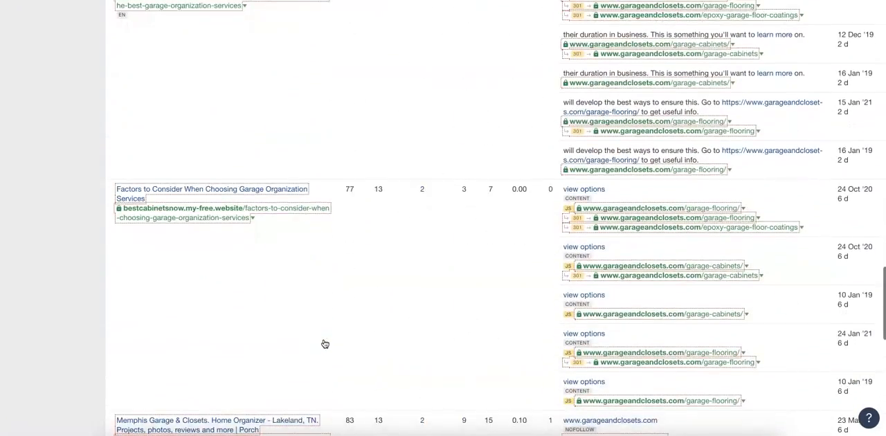
pyautogui.scroll(-3)
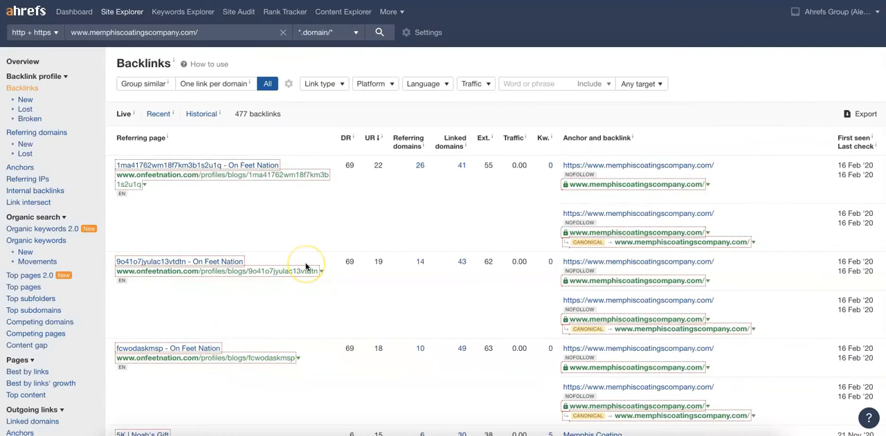
pyautogui.scroll(-3)
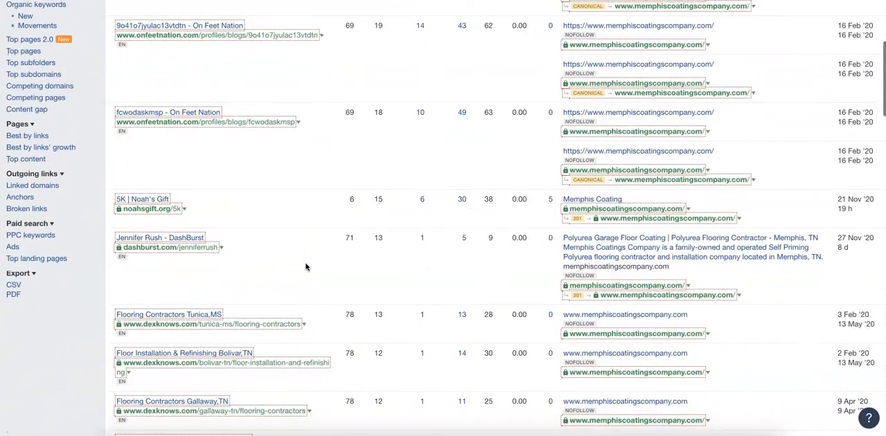
pyautogui.scroll(3)
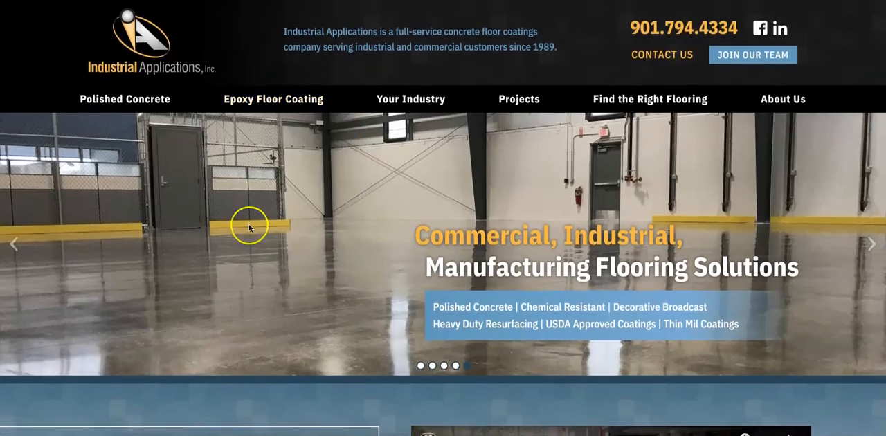
# Step: Scroll the Industrial Applications homepage down to Flooring Solutions and back to the top banner
pyautogui.scroll(-3)
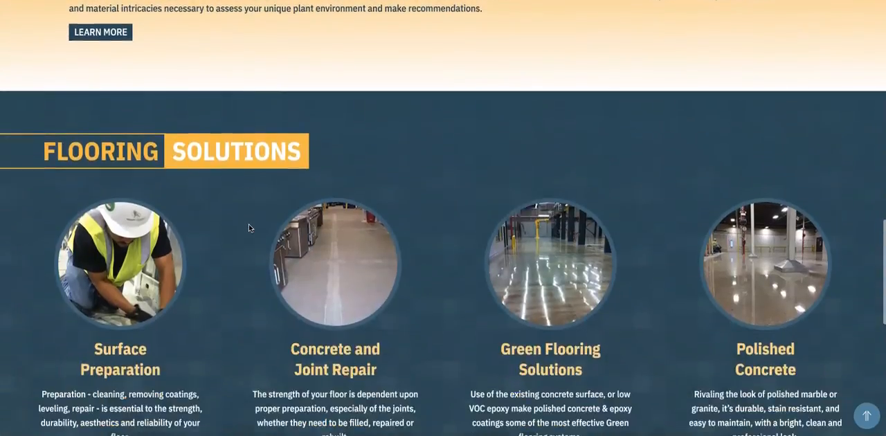
pyautogui.scroll(-3)
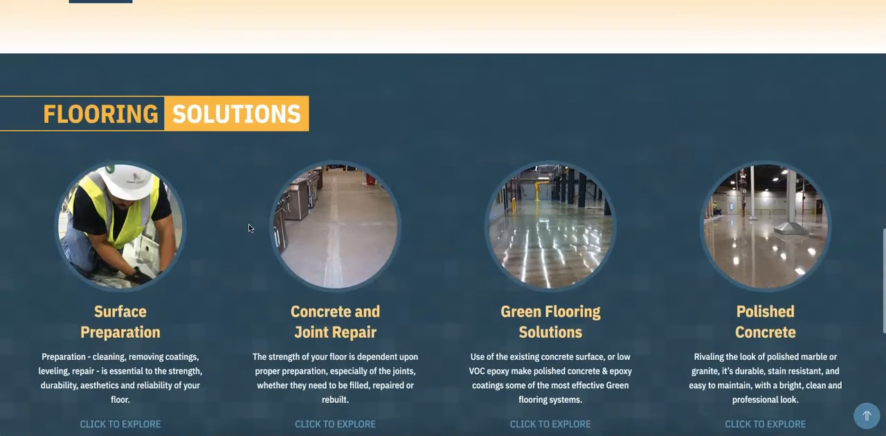
pyautogui.scroll(3)
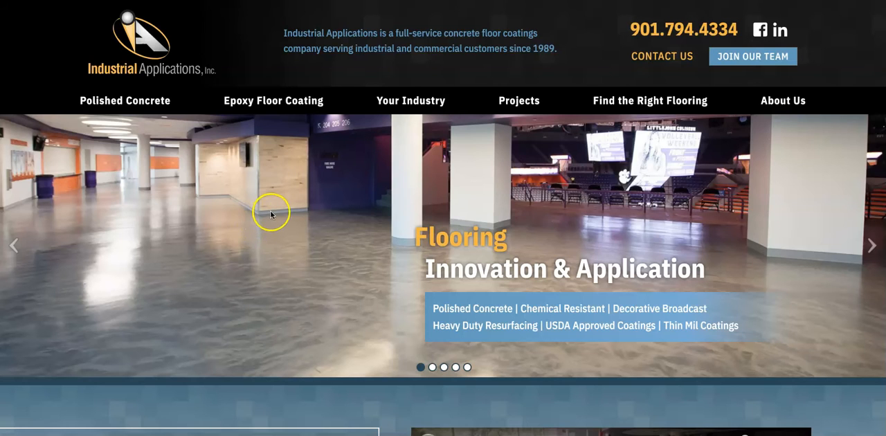
pyautogui.moveTo(271, 214)
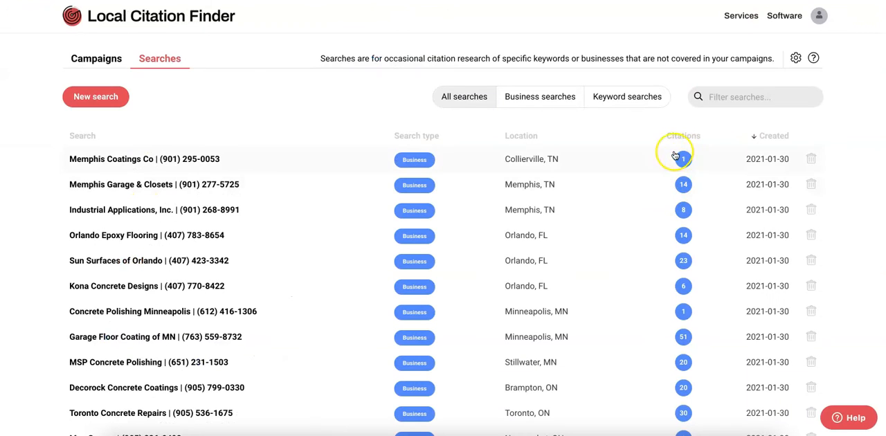
# Step: Return to the Google map pack results for 'epoxy floor memphis' after checking citation counts
pyautogui.click(682, 159)
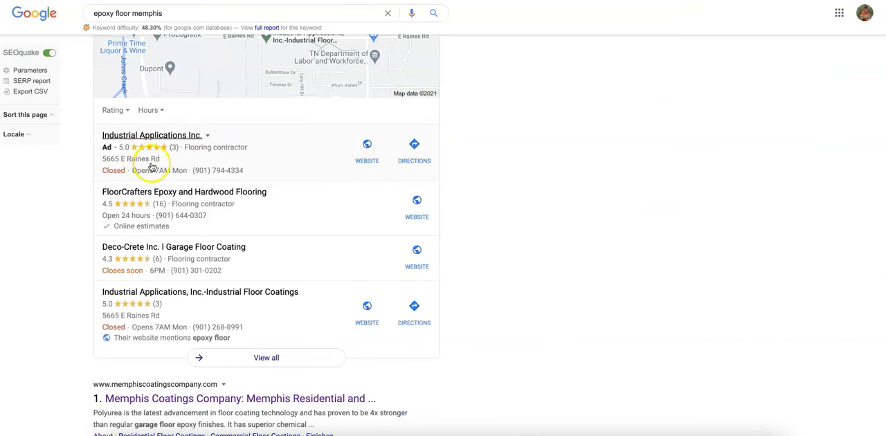
pyautogui.moveTo(279, 154)
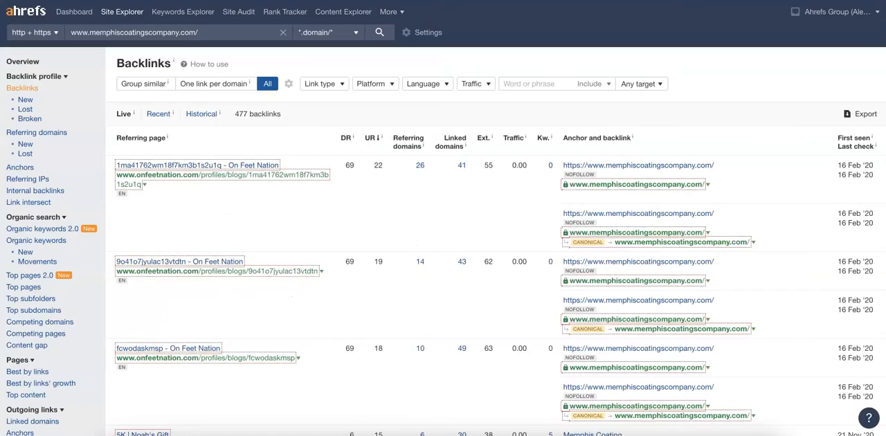
# Step: Scroll through memphiscoatingscompany.com's 477 backlinks, then view the Memphis Garage & Closets homepage
pyautogui.scroll(-3)
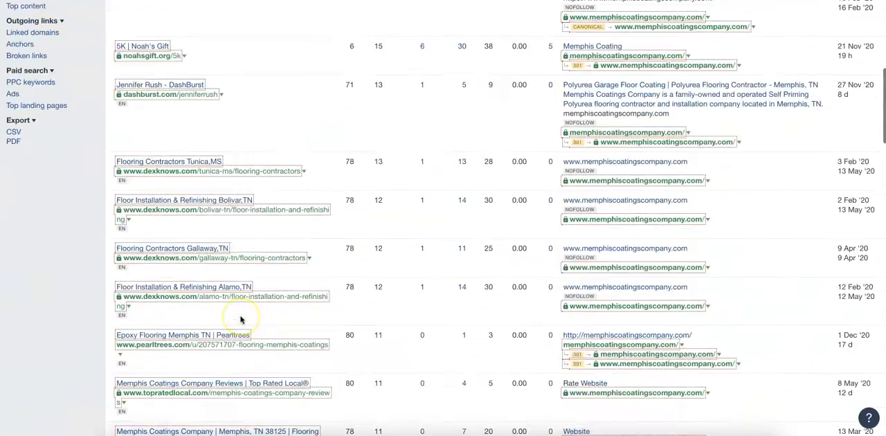
pyautogui.scroll(-3)
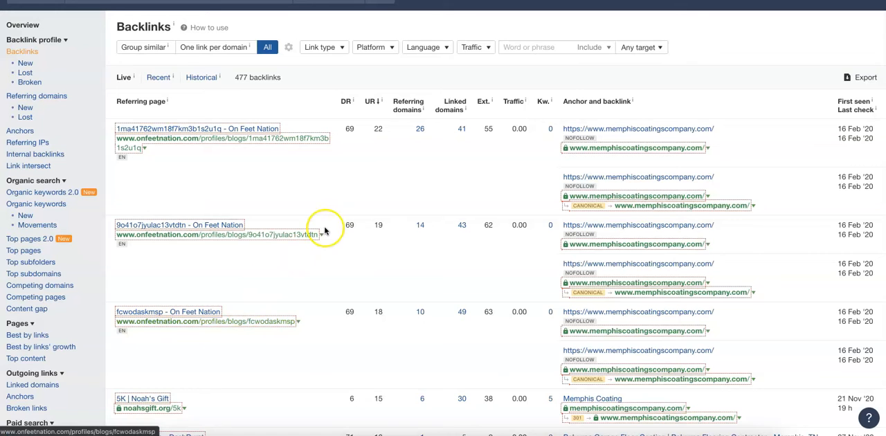
pyautogui.moveTo(325, 230)
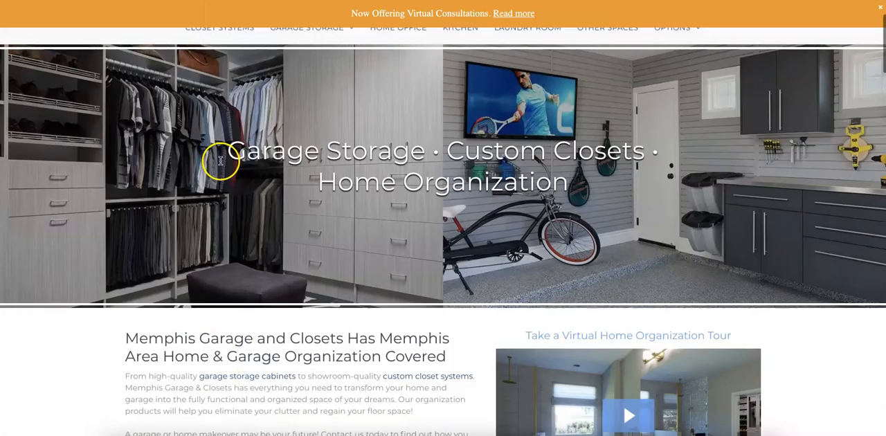
pyautogui.scroll(3)
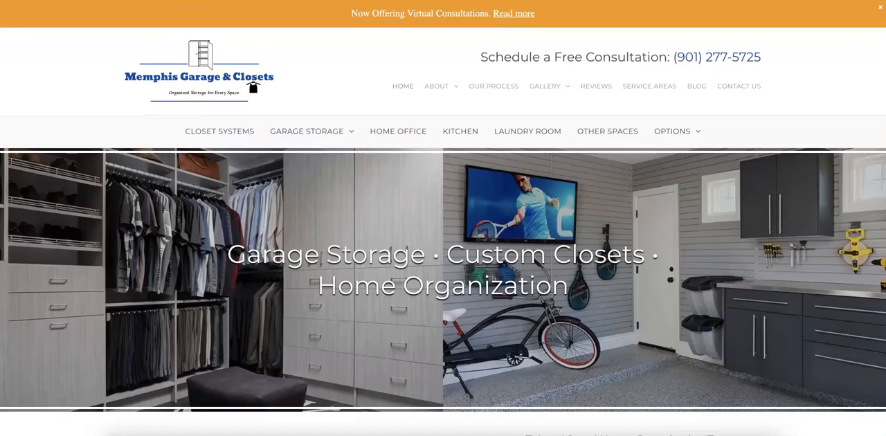